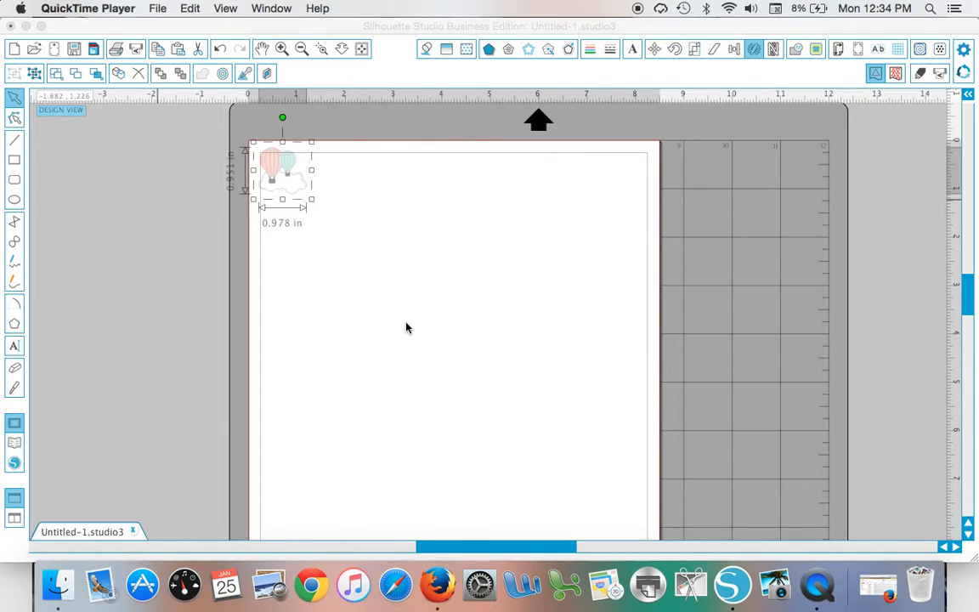
pyautogui.moveTo(321, 204)
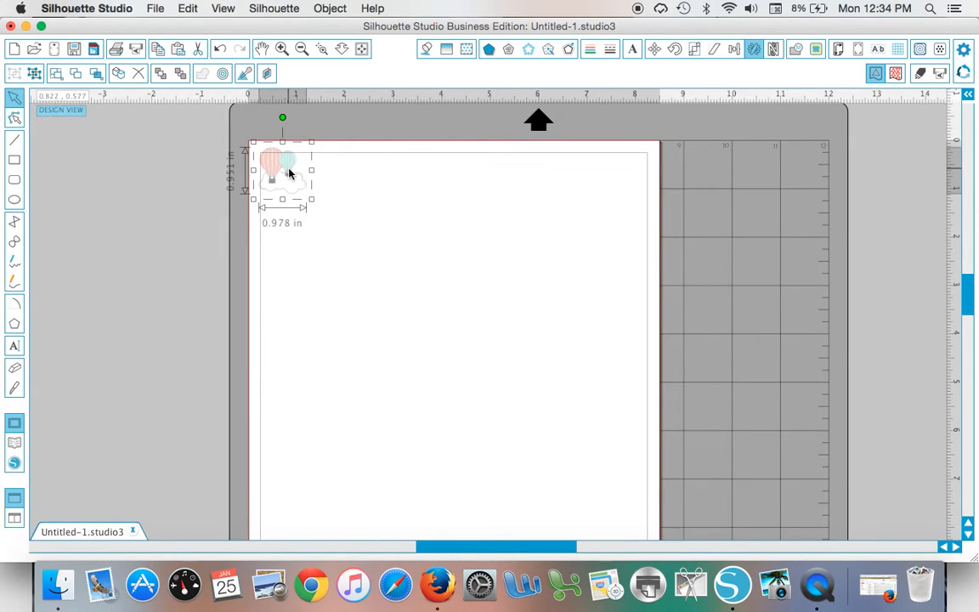
# Step: Duplicate the balloon-and-cloud design into four copies lined up along the page top
pyautogui.moveTo(286, 170); pyautogui.dragTo(326, 170)
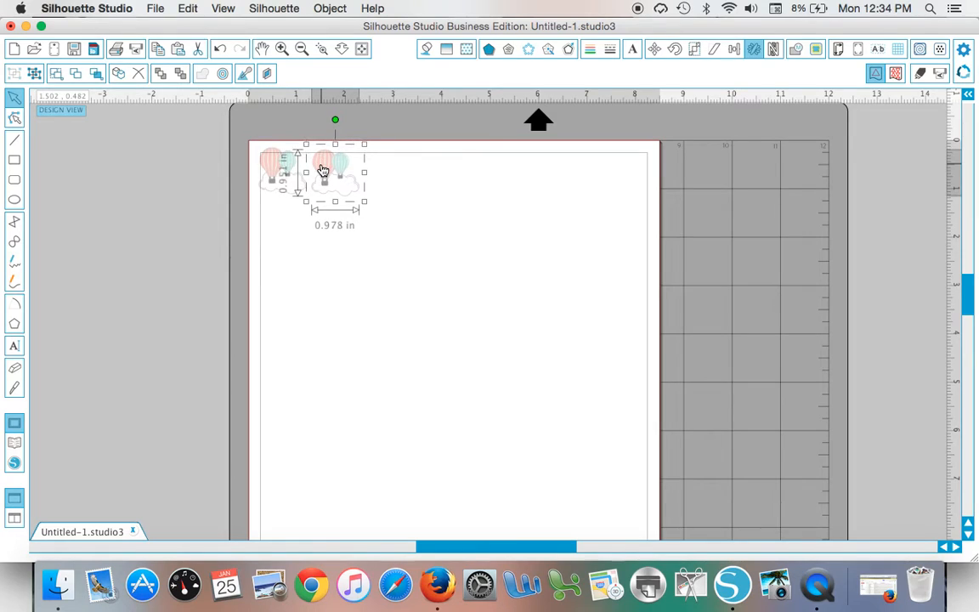
pyautogui.moveTo(335, 170); pyautogui.dragTo(335, 184)
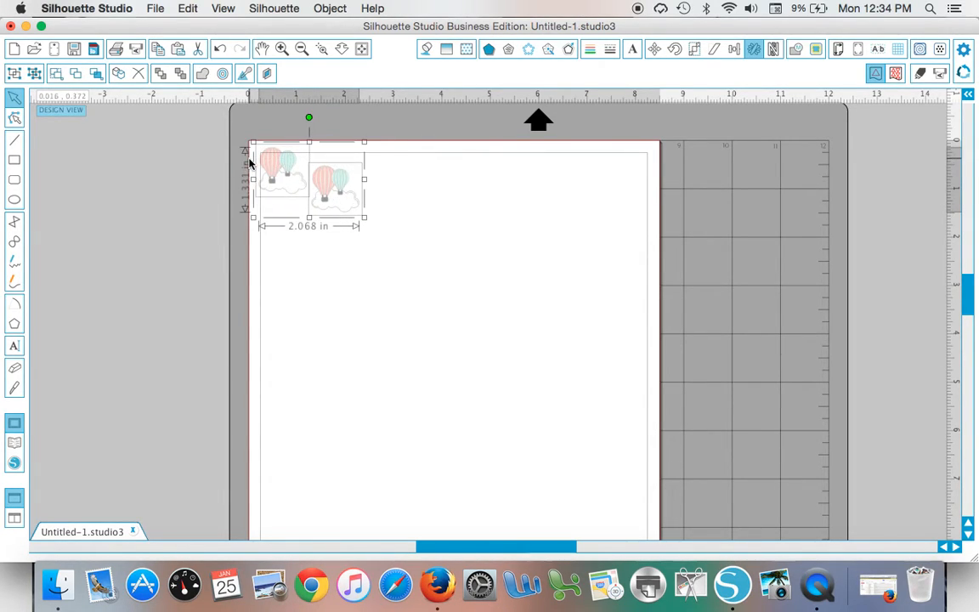
pyautogui.moveTo(310, 183); pyautogui.dragTo(408, 183)
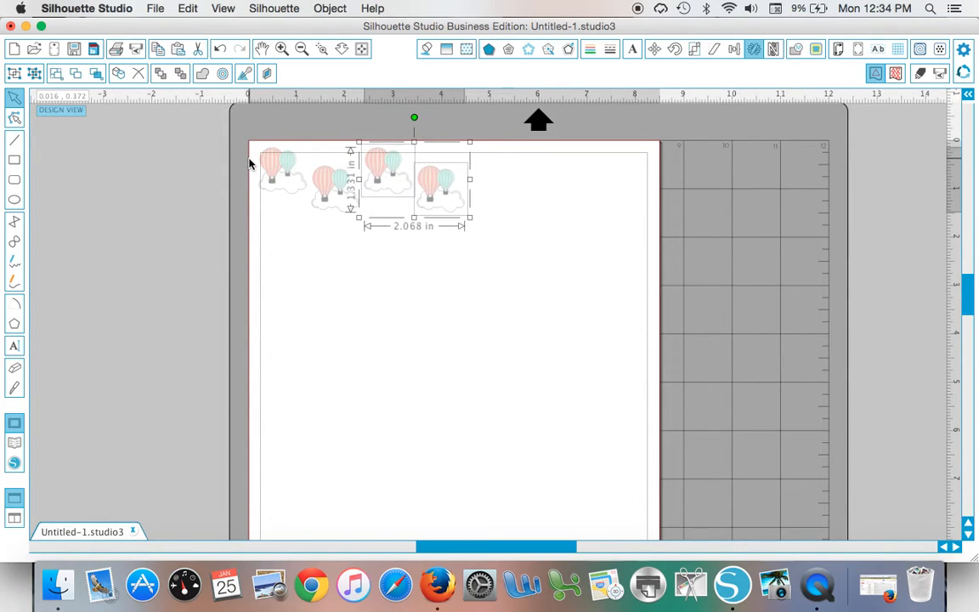
pyautogui.moveTo(317, 227)
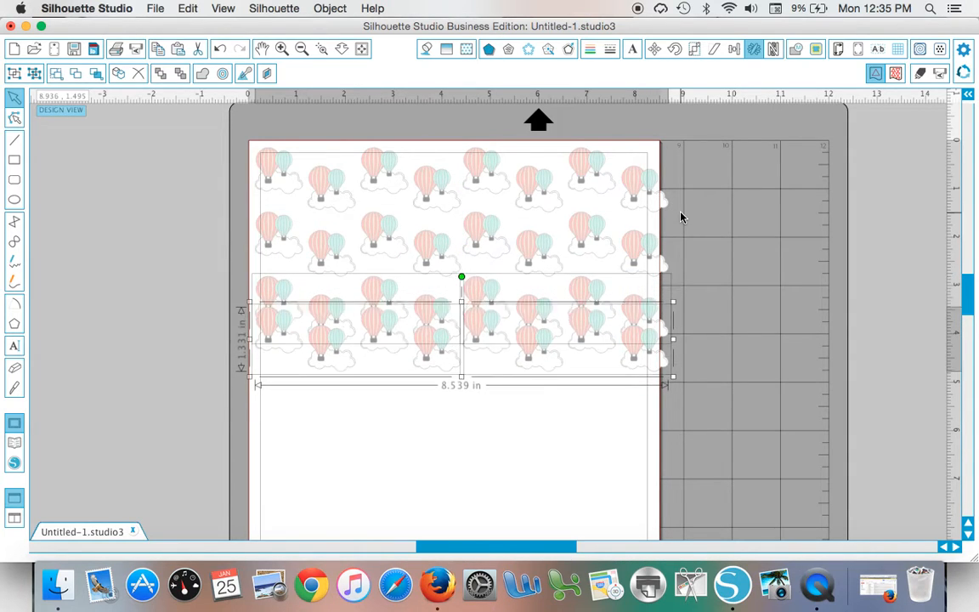
# Step: Drag the copied rows of balloons down so the pattern covers the whole page
pyautogui.moveTo(462, 275); pyautogui.dragTo(463, 374)
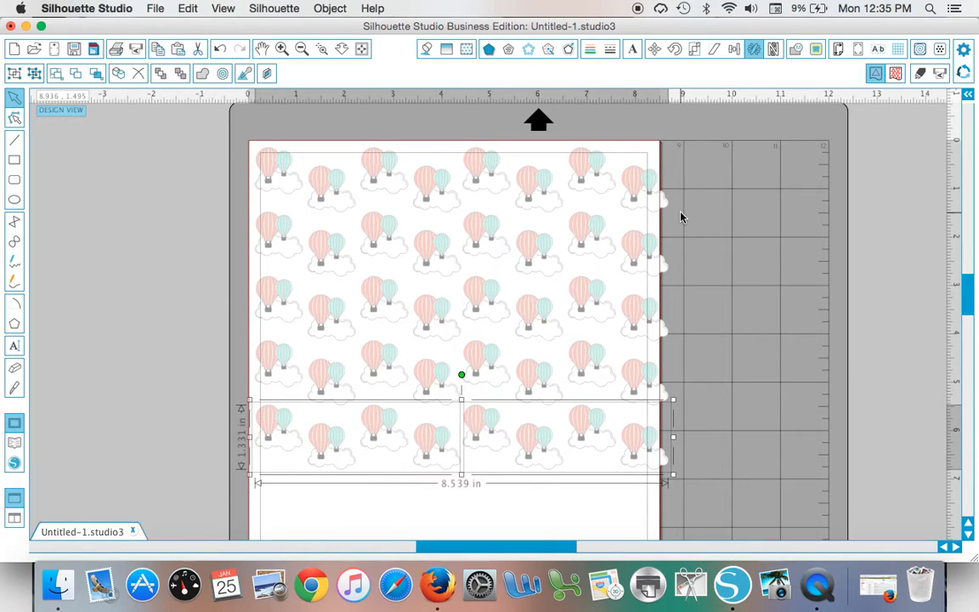
pyautogui.scroll(3)
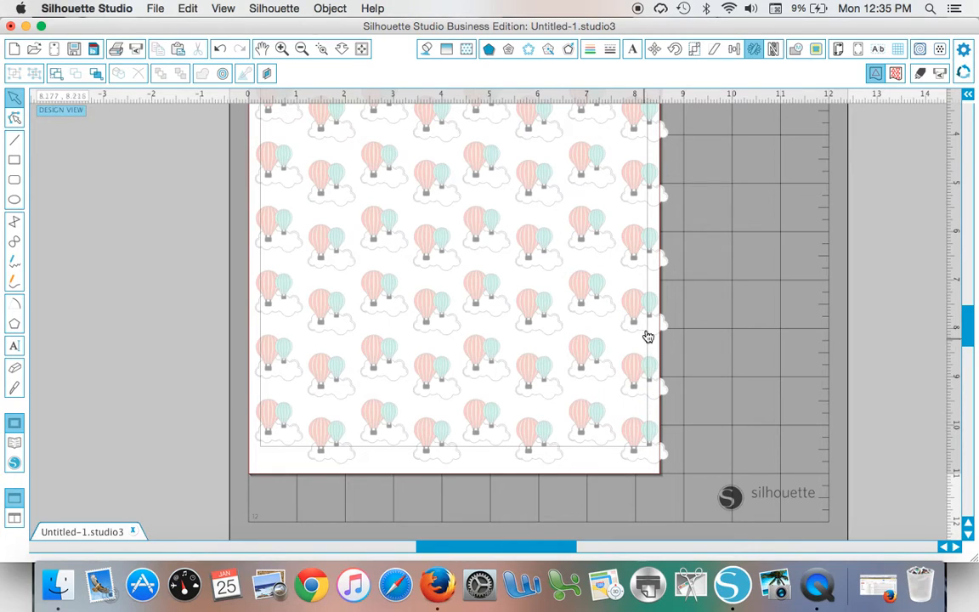
pyautogui.scroll(3)
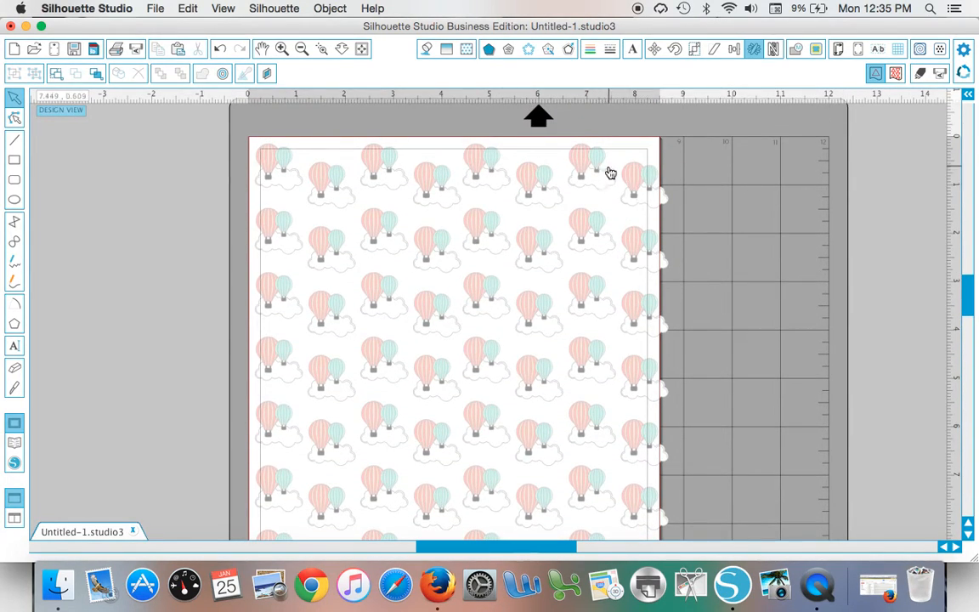
pyautogui.moveTo(647, 154)
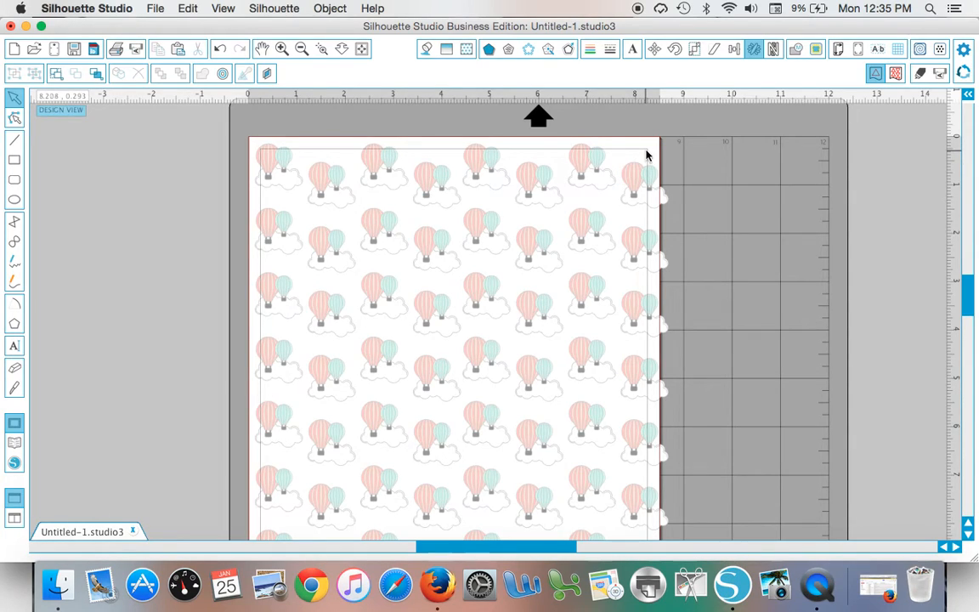
pyautogui.moveTo(269, 180)
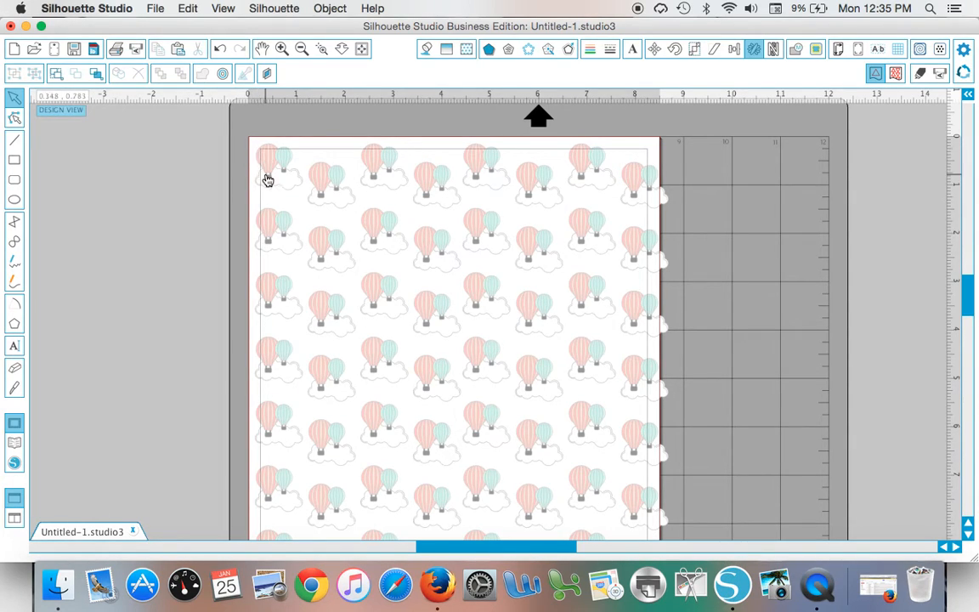
pyautogui.moveTo(261, 191)
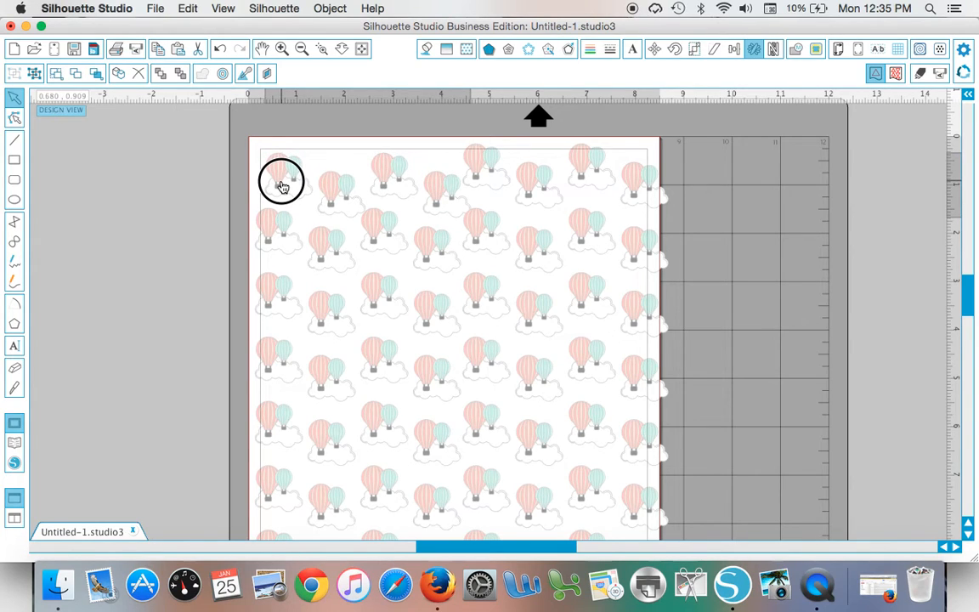
pyautogui.scroll(-3)
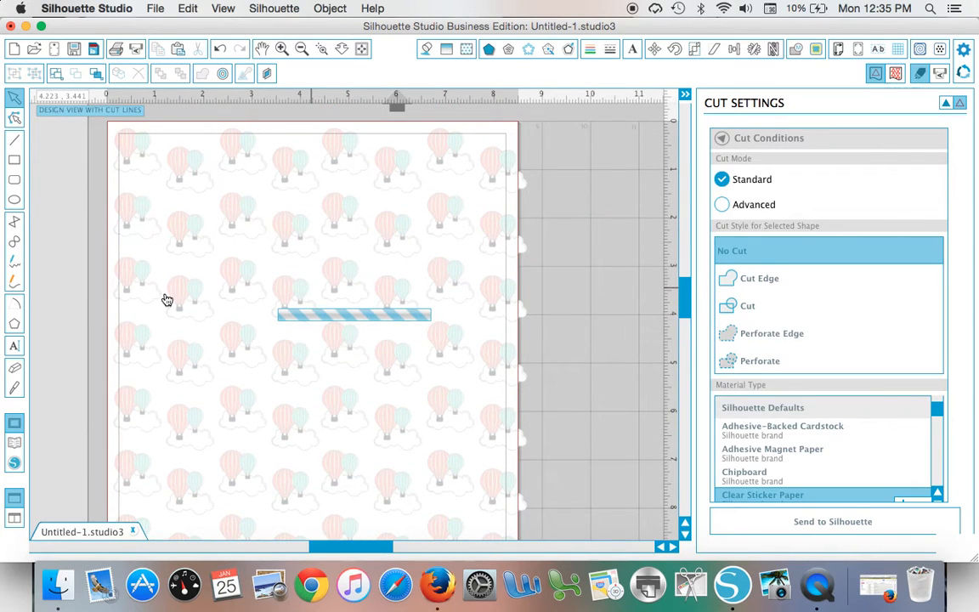
# Step: Set the entire selected balloon pattern to No Cut in Cut Settings
pyautogui.scroll(-3)
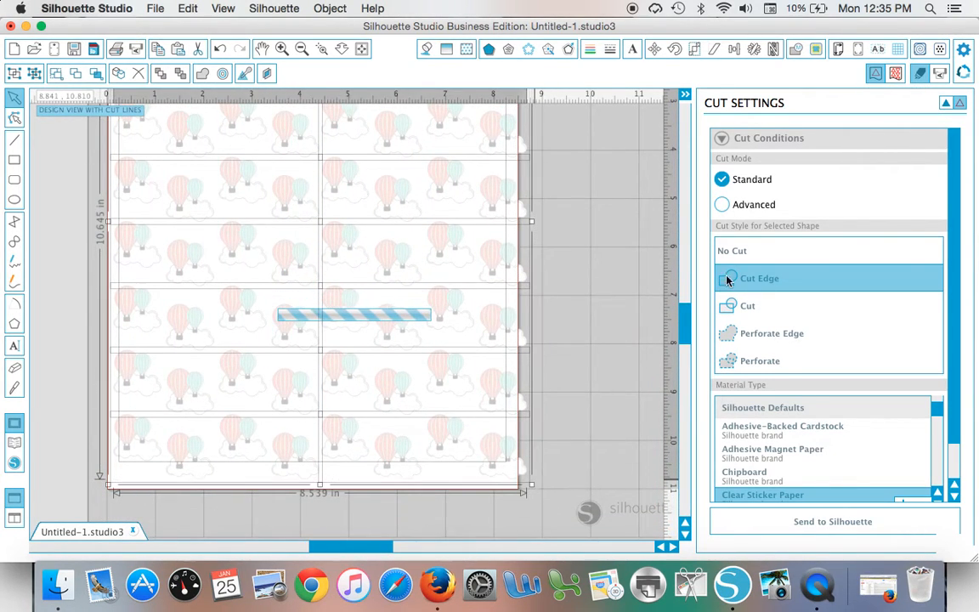
pyautogui.moveTo(734, 256)
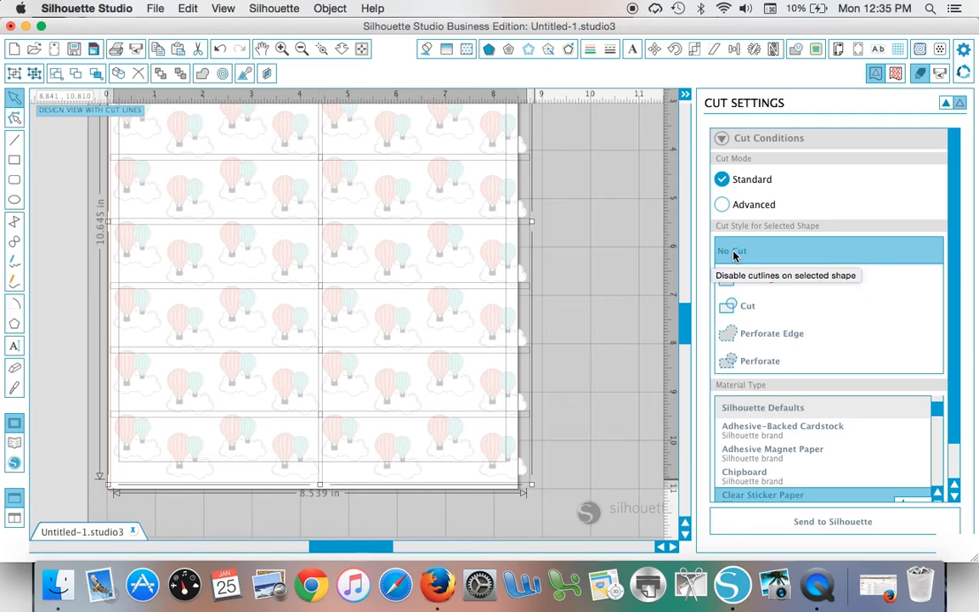
pyautogui.click(598, 268)
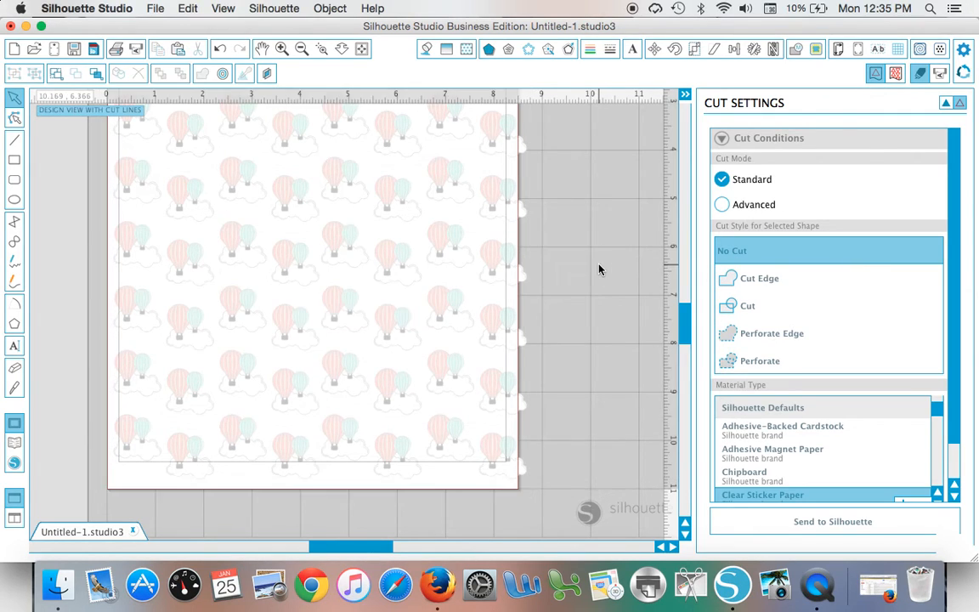